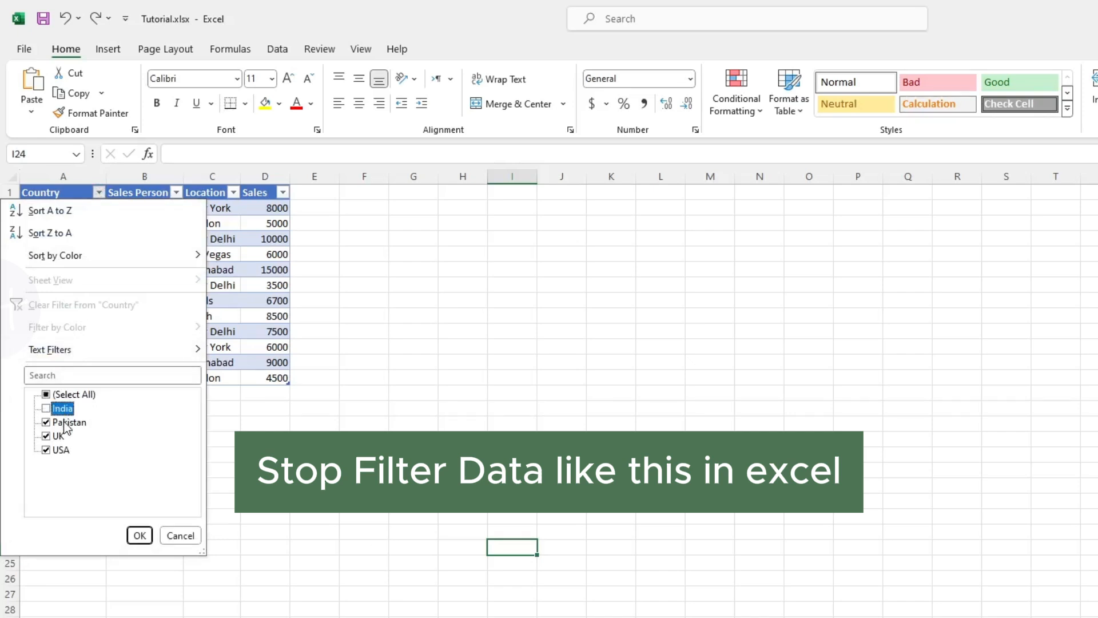
Insert Location and Sales slicers for the sales table via Insert > Slicer
{"action": "left_click", "coordinate": [139, 536]}
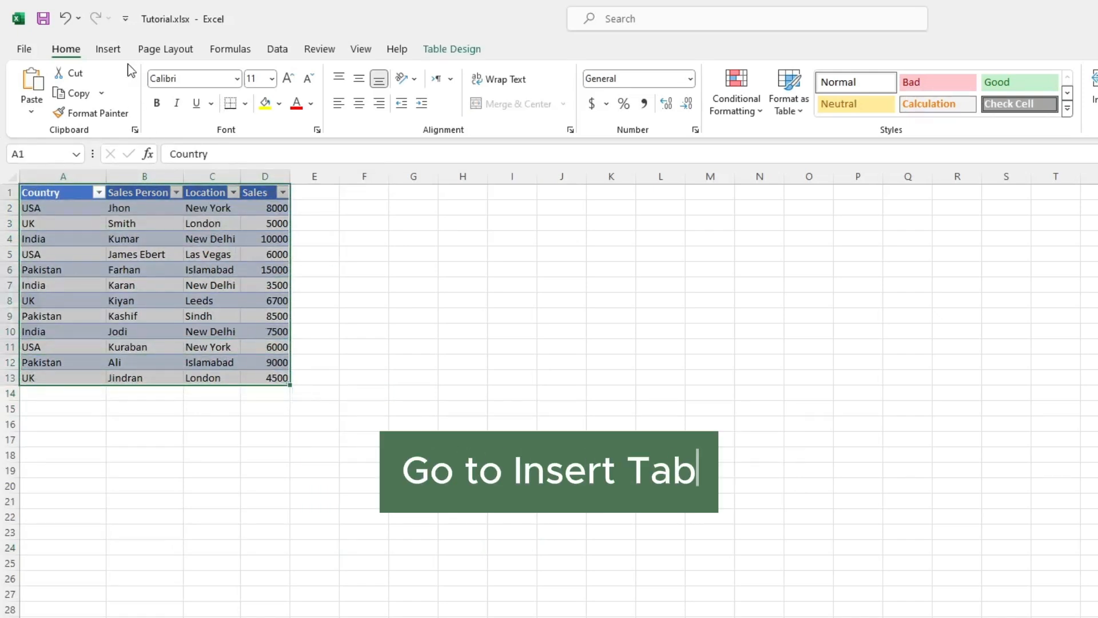
{"action": "left_click", "coordinate": [107, 48]}
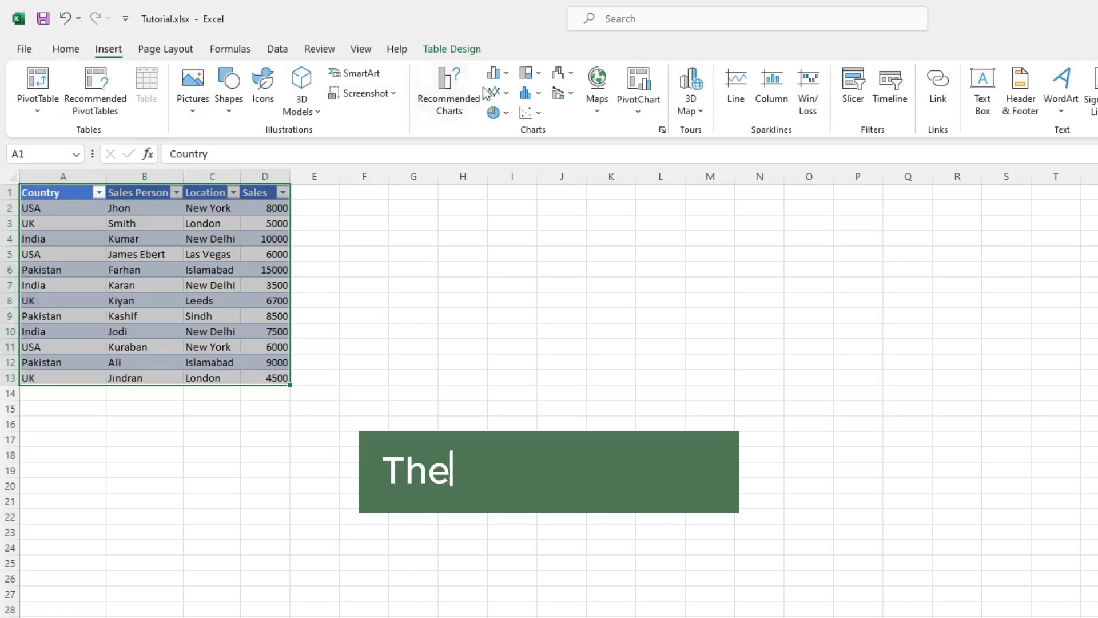
{"action": "left_click", "coordinate": [852, 90]}
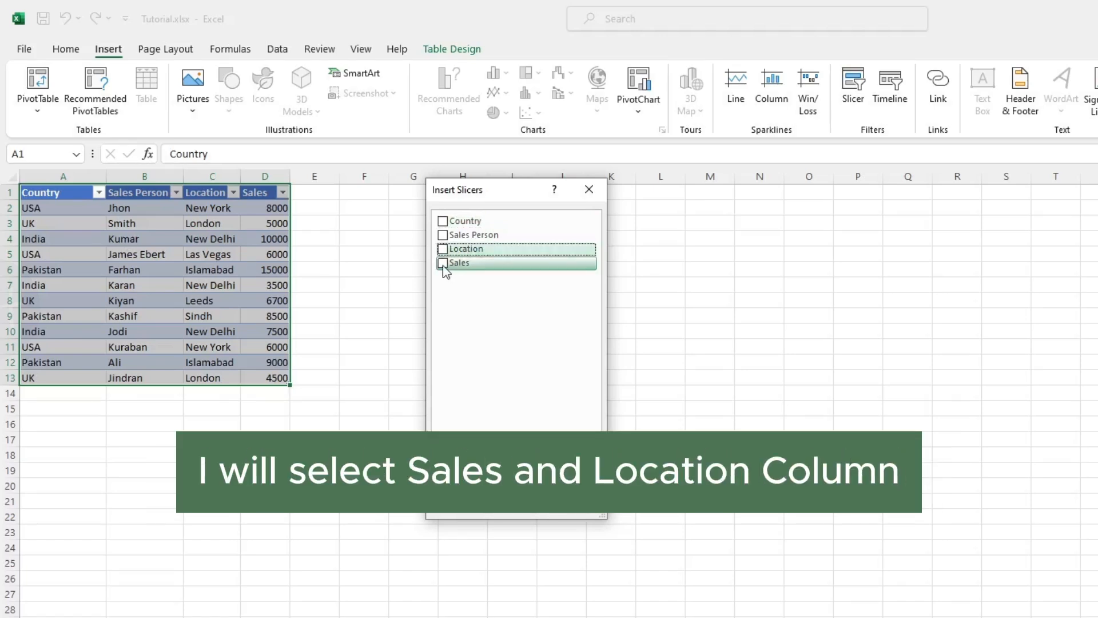
{"action": "left_click", "coordinate": [442, 263]}
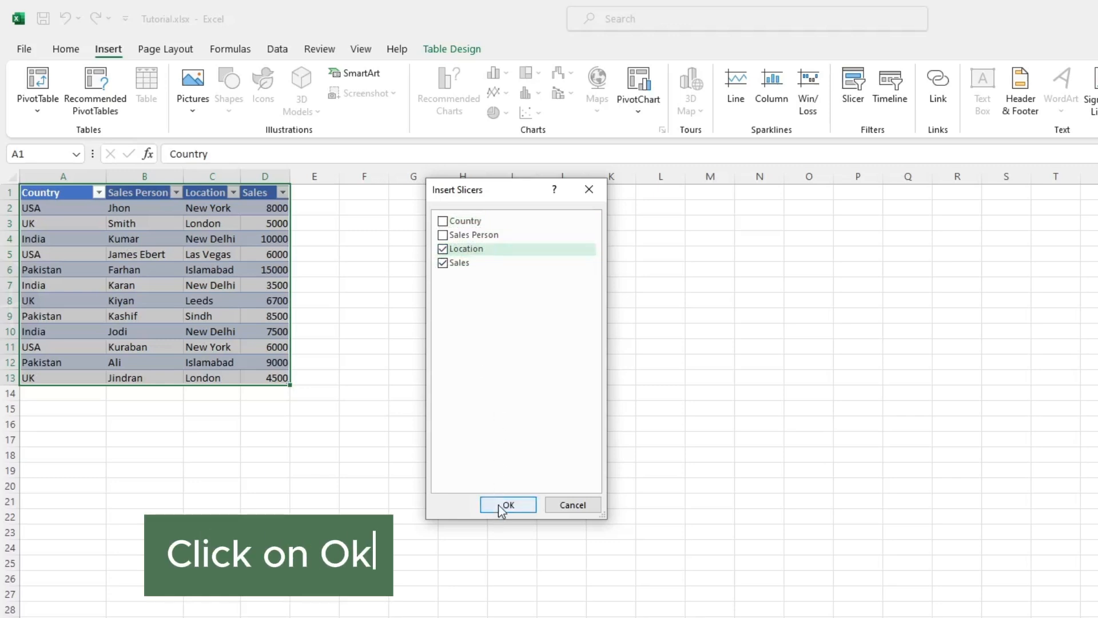
{"action": "left_click", "coordinate": [508, 505]}
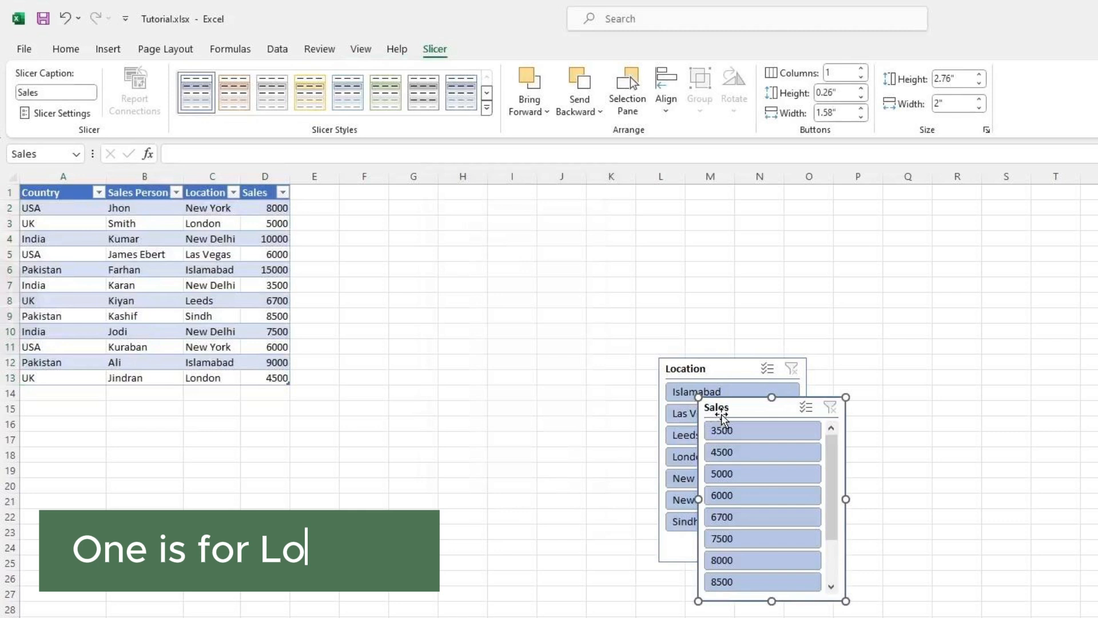
Drag the Location slicer beside the Sales slicer so they no longer overlap
{"action": "type", "text": "Other one is for Sale"}
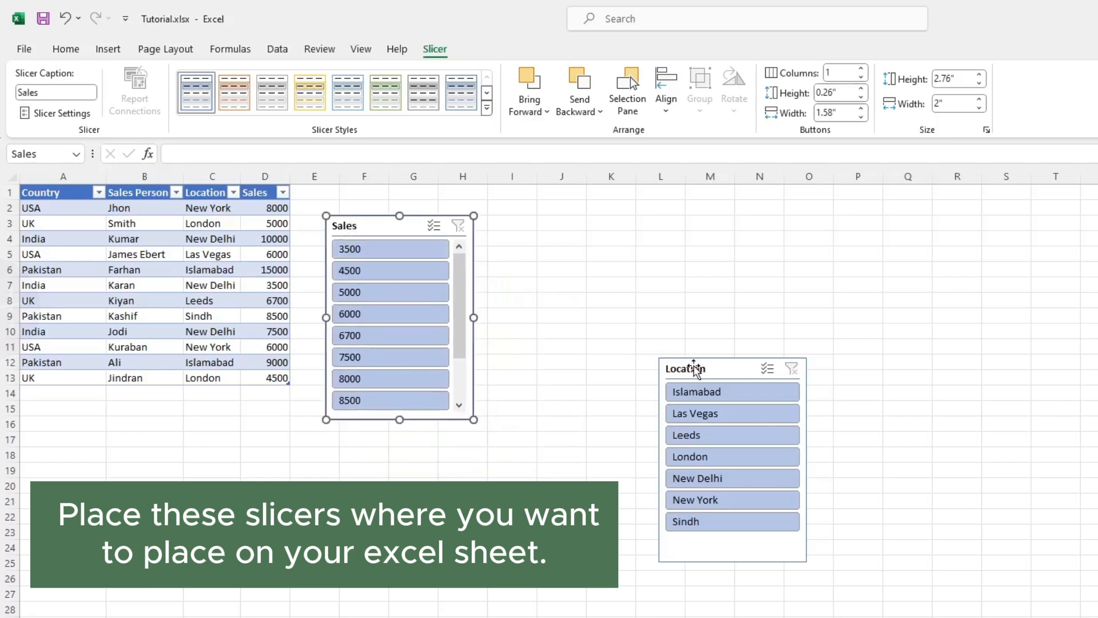
{"action": "left_click_drag", "start_coordinate": [732, 367], "coordinate": [552, 303]}
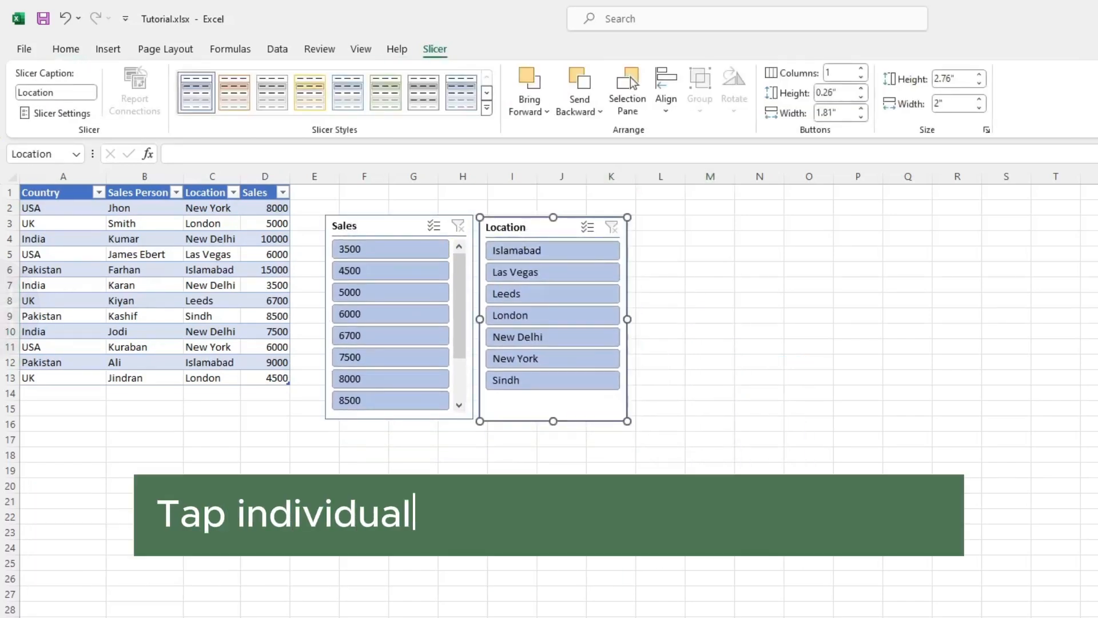